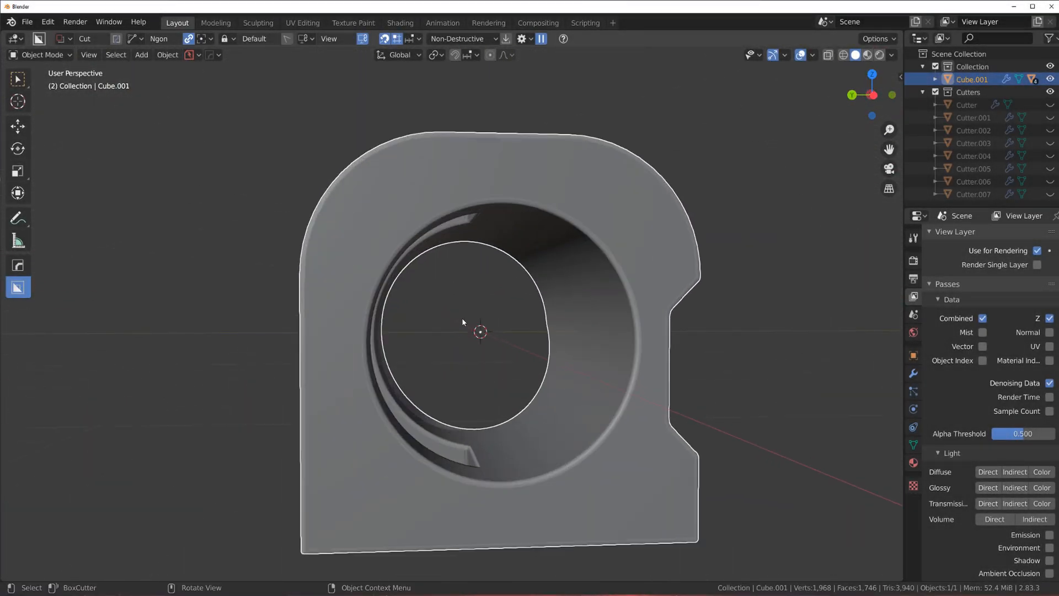
# - Enter Edit Mode on the baked cut cube to view its side profile
pyautogui.press('Tab')
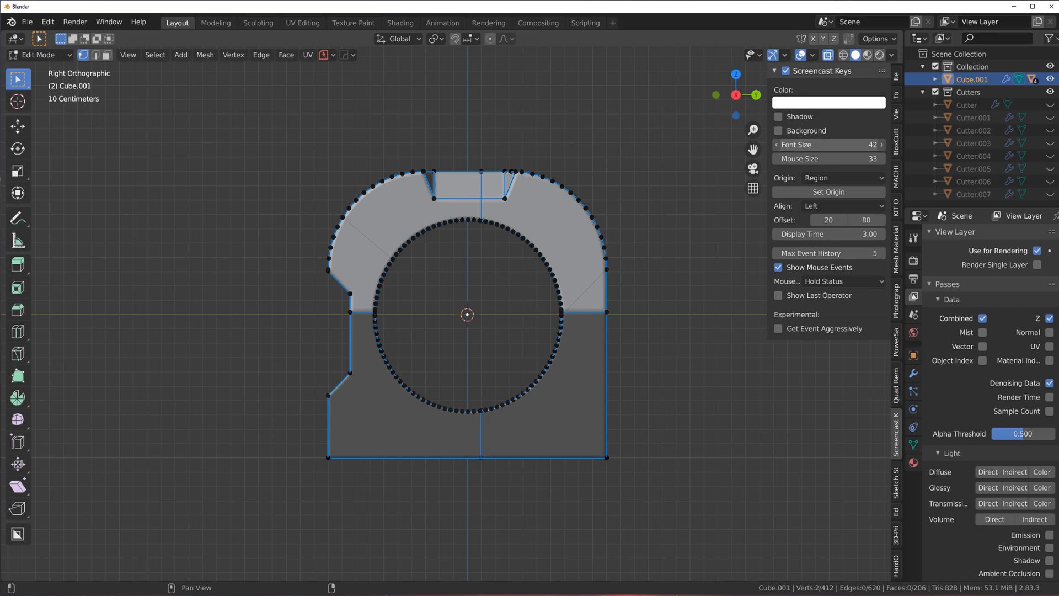
# - Close the N sidebar panel to clear the viewport
pyautogui.press('n')
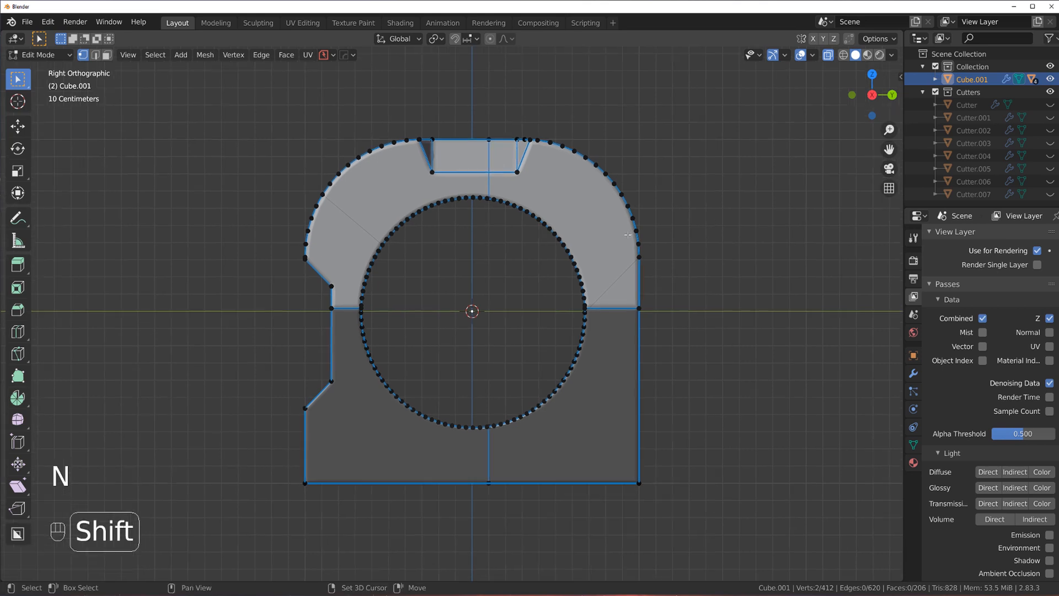
pyautogui.moveTo(705, 267)
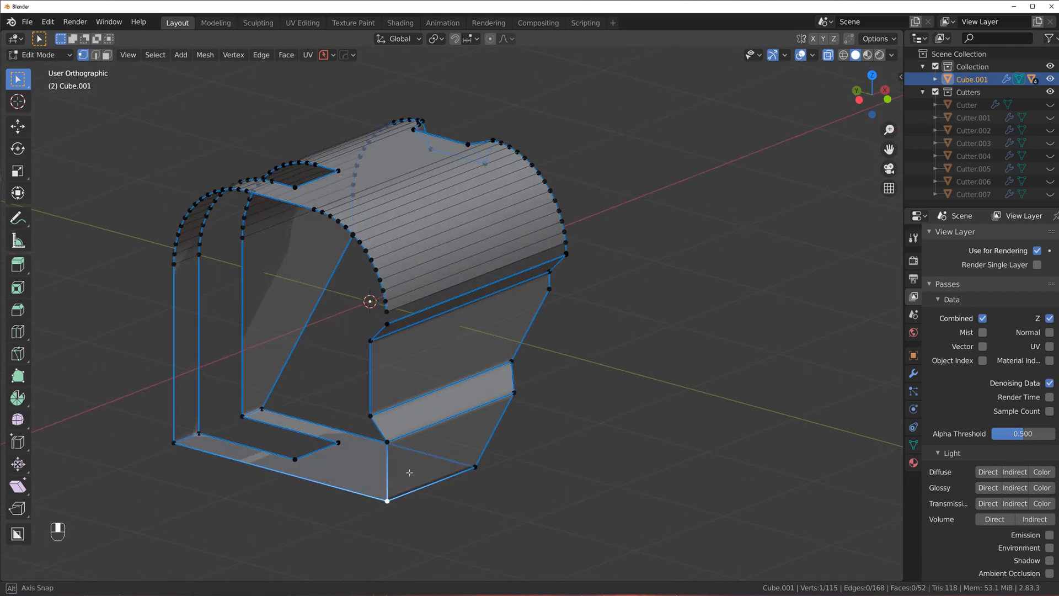
# - Fill the side opening along the arc edge path with new faces
pyautogui.press('f')
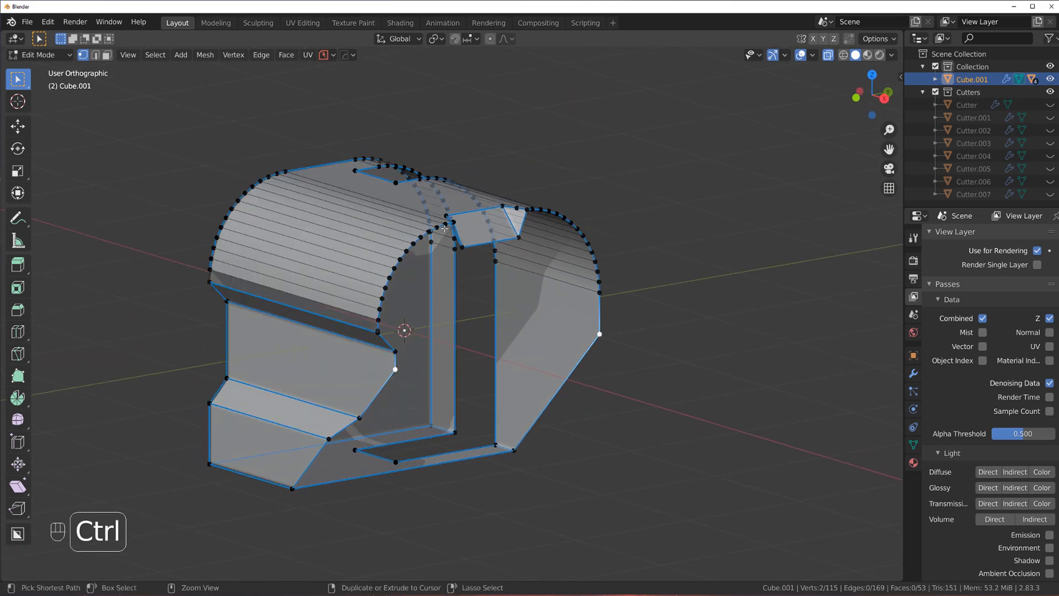
pyautogui.press('ctrl+z')
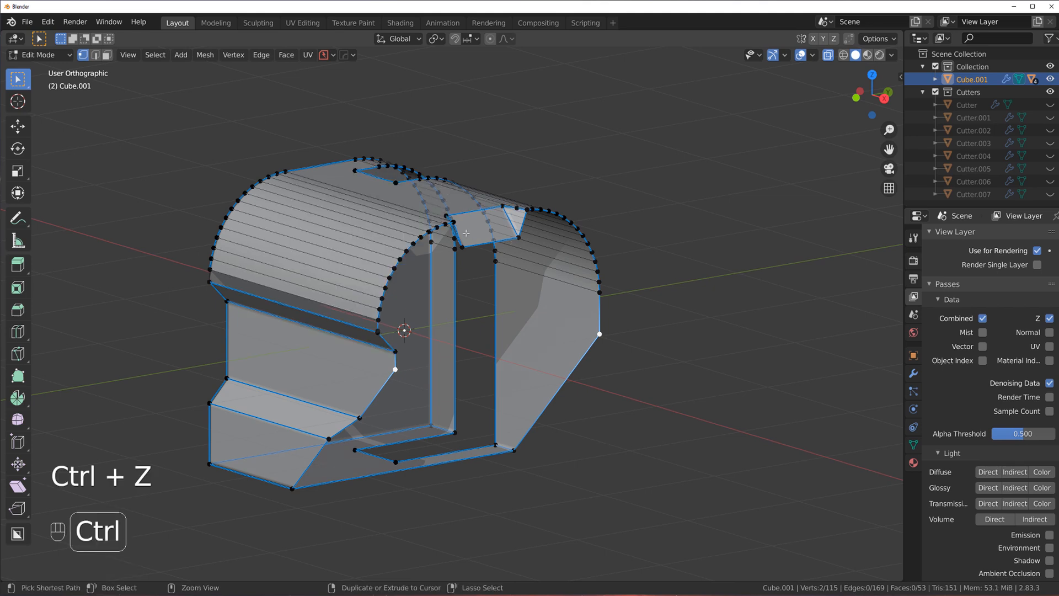
pyautogui.press('ctrl+z')
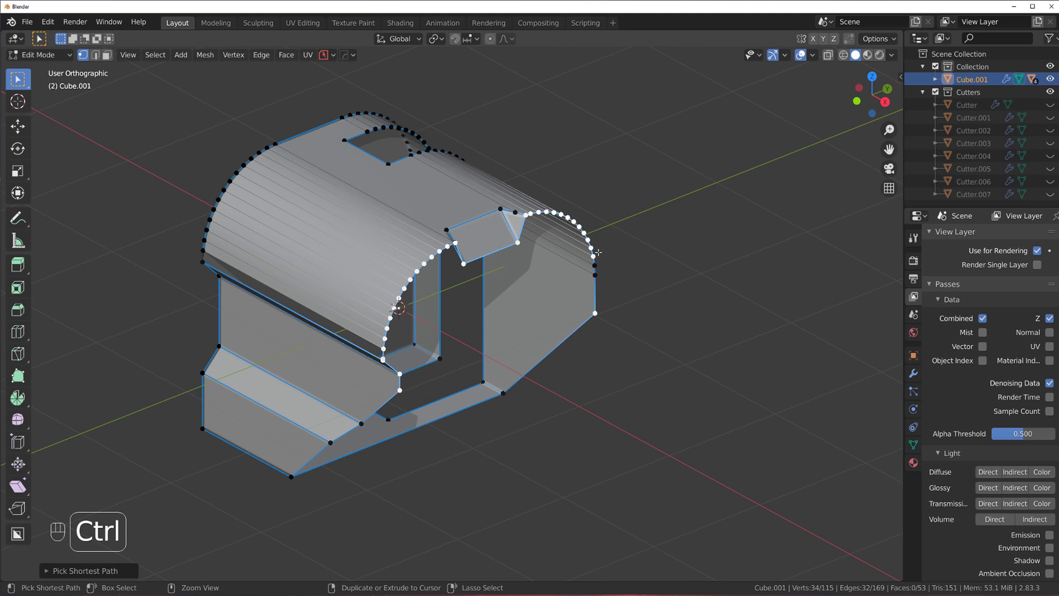
pyautogui.press('f')
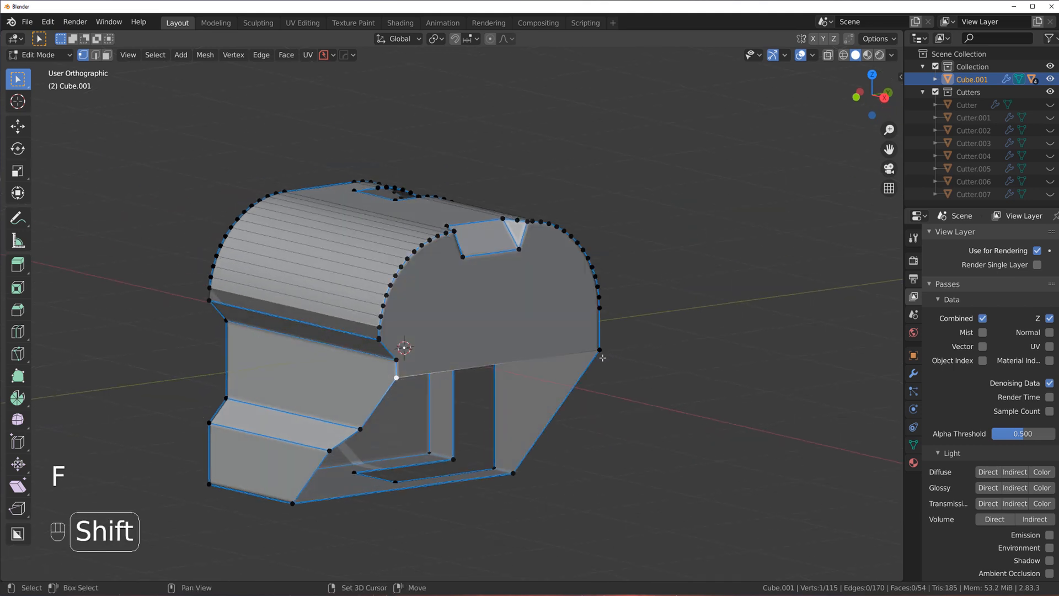
pyautogui.press('f')
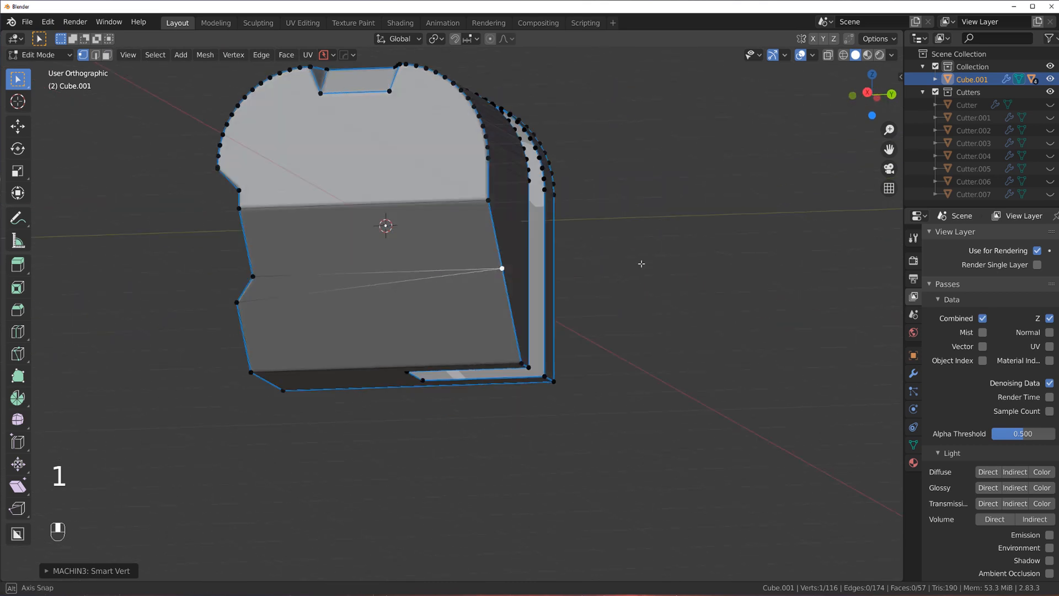
pyautogui.press('Tab')
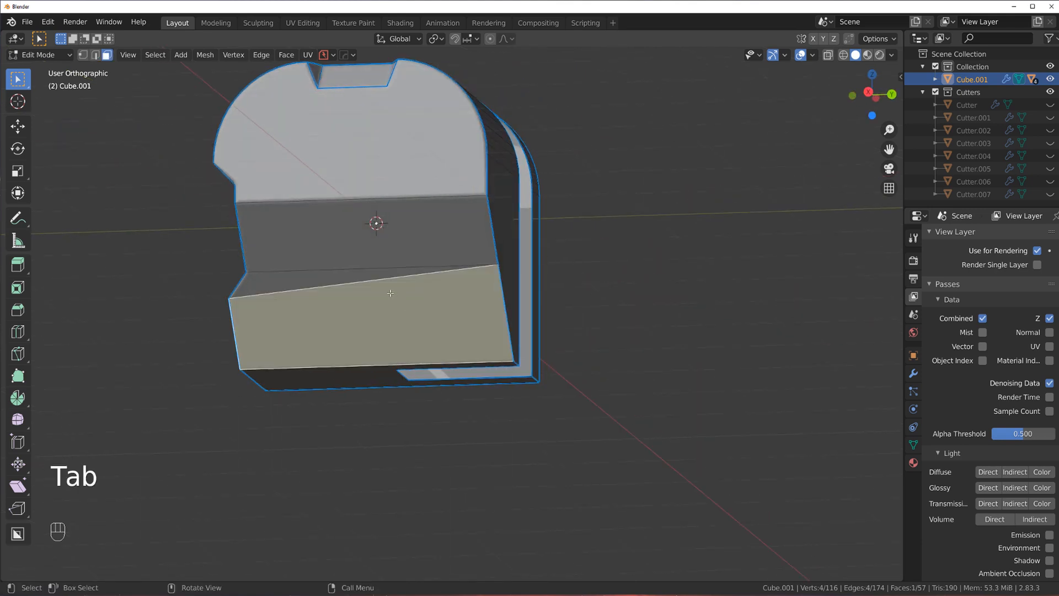
# - Dissolve the rectangular slot strip's edges across the curved top
pyautogui.press('f')
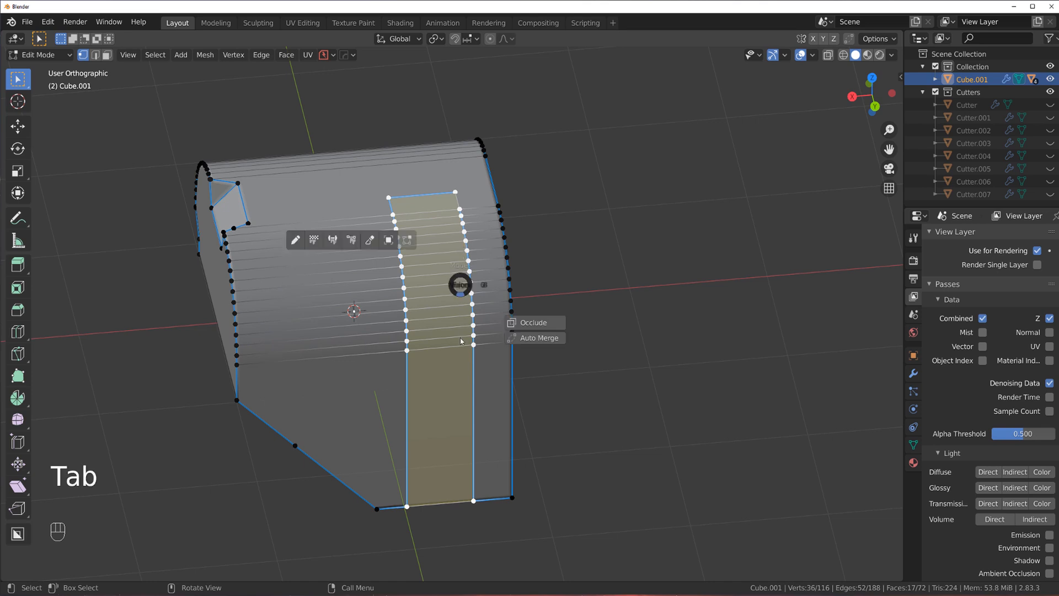
pyautogui.press('x')
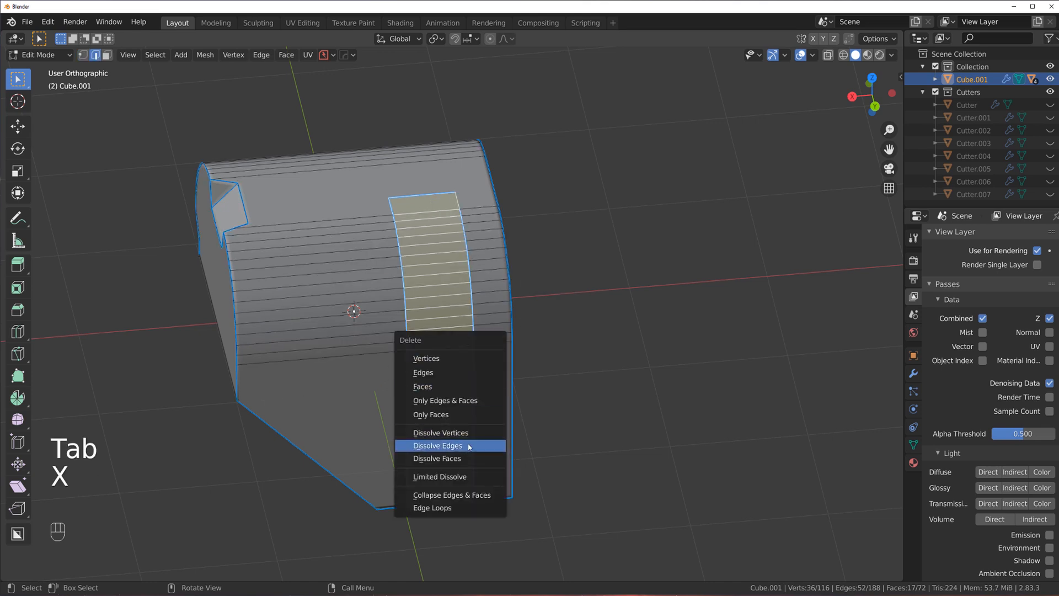
pyautogui.click(437, 445)
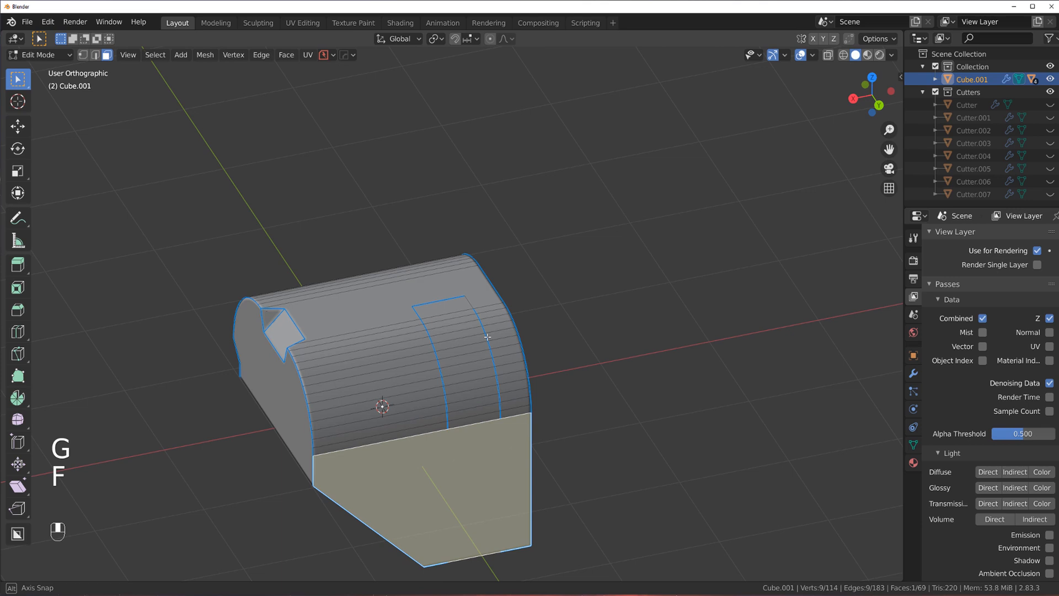
# - Dissolve the two remaining stray edge loops on the curved top
pyautogui.press('f')
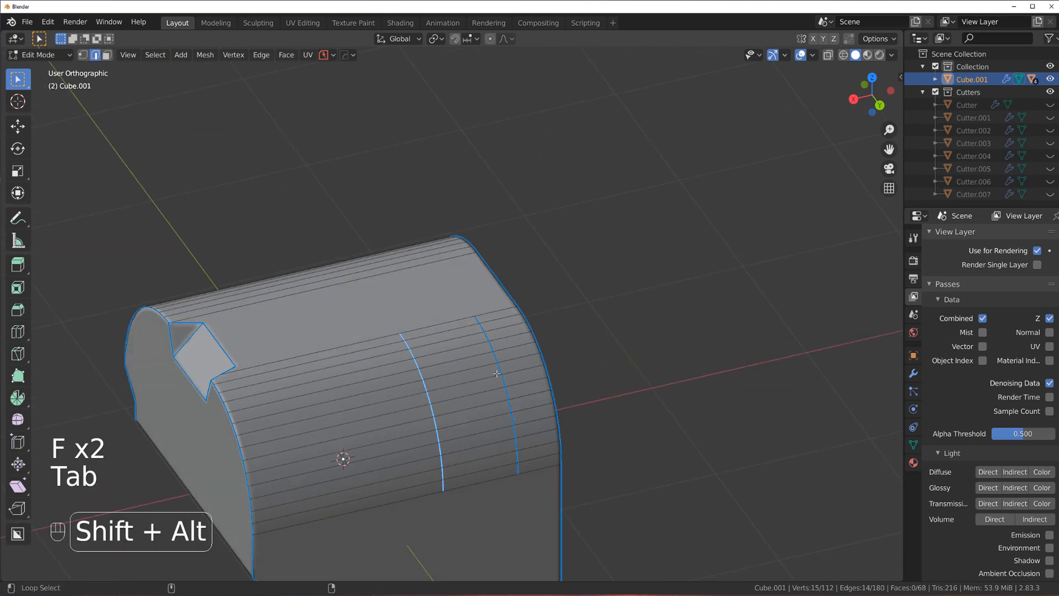
pyautogui.press('x')
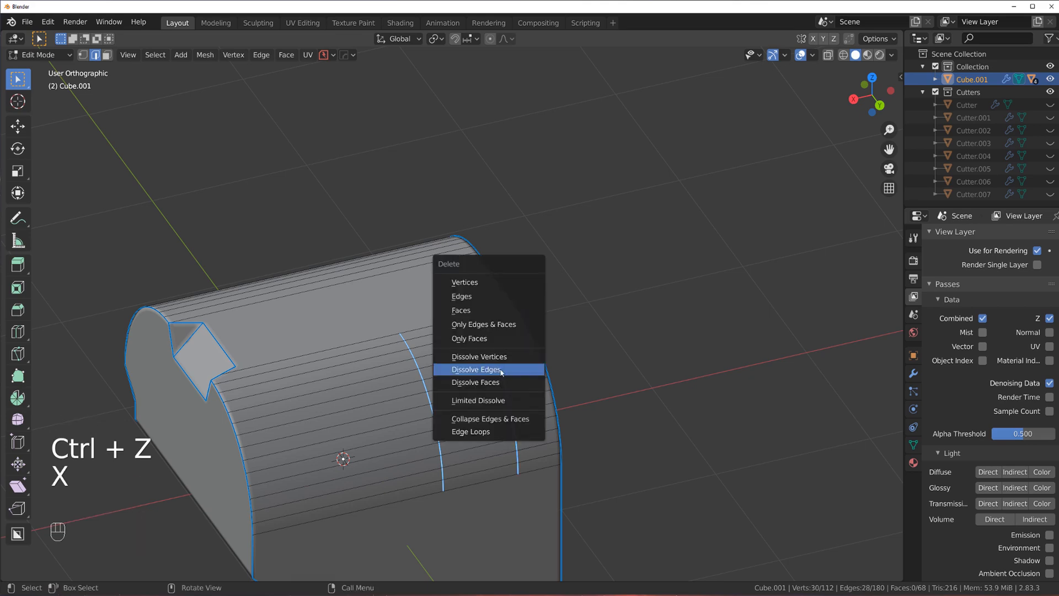
pyautogui.click(475, 369)
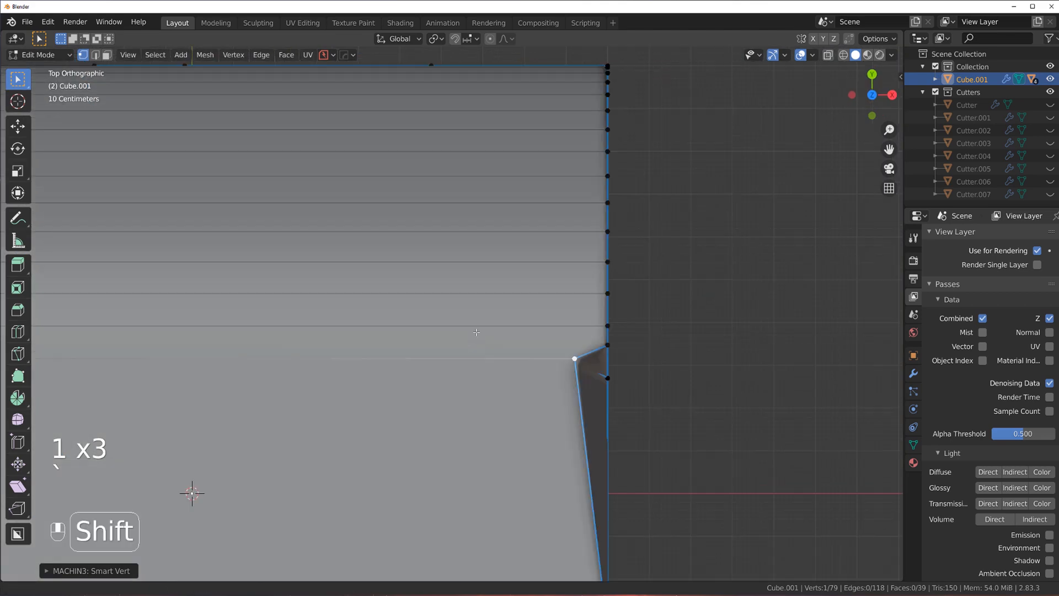
# - Clear the selection before picking the leftover corner vertices
pyautogui.press('alt+a')
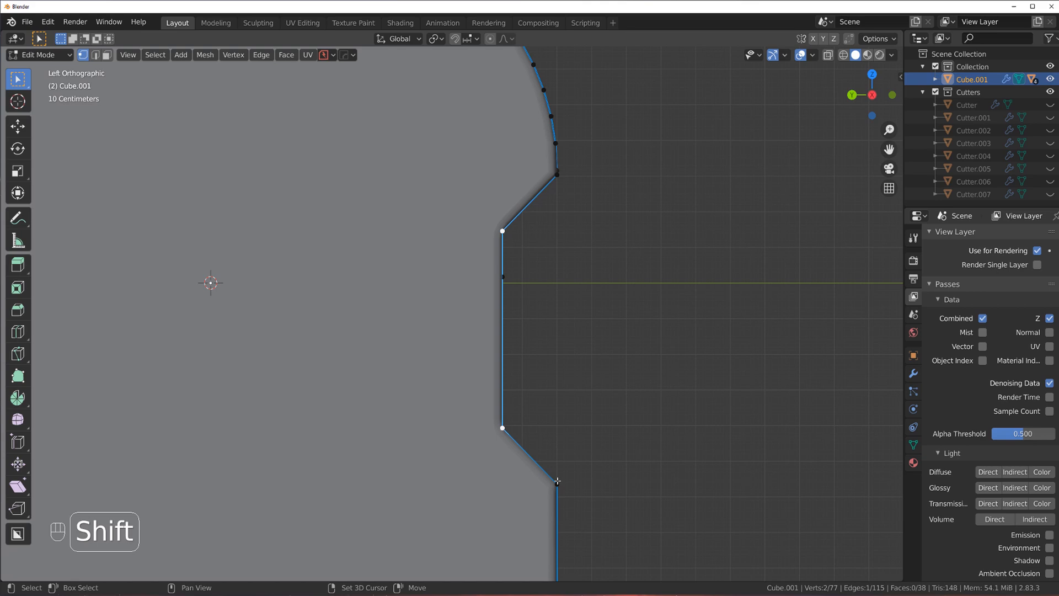
# - Merge the notch vertices, dissolve extra side loops, and mark all edges sharp
pyautogui.press('alt+a')
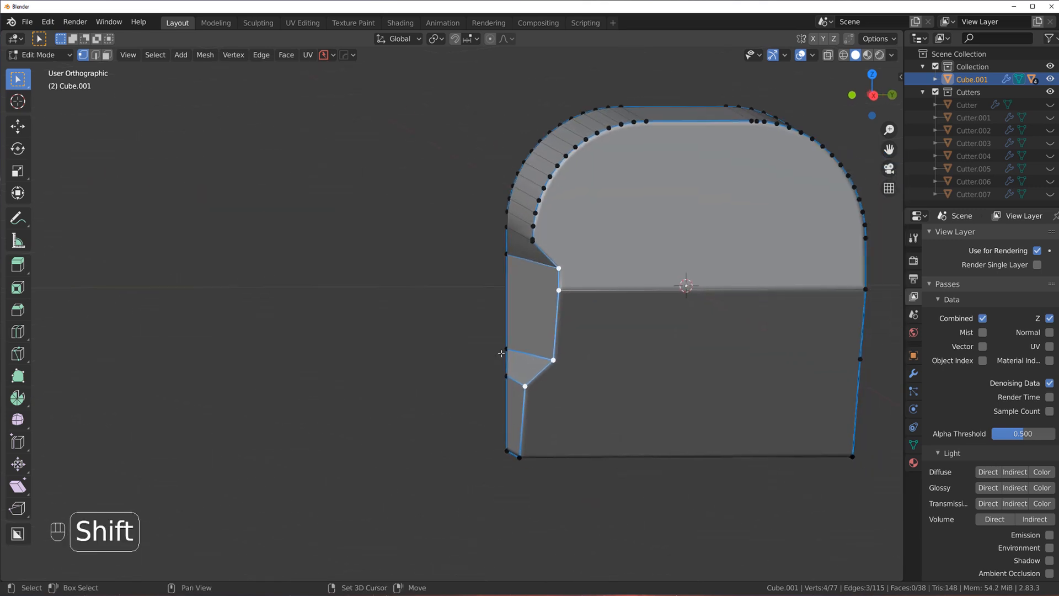
pyautogui.press('alt+a')
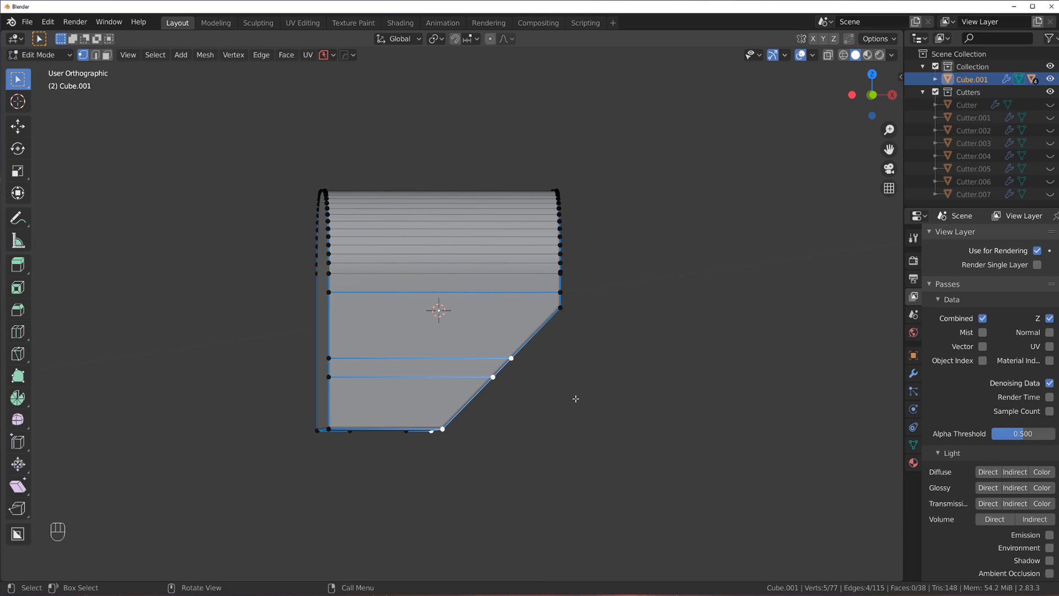
pyautogui.press('alt+a')
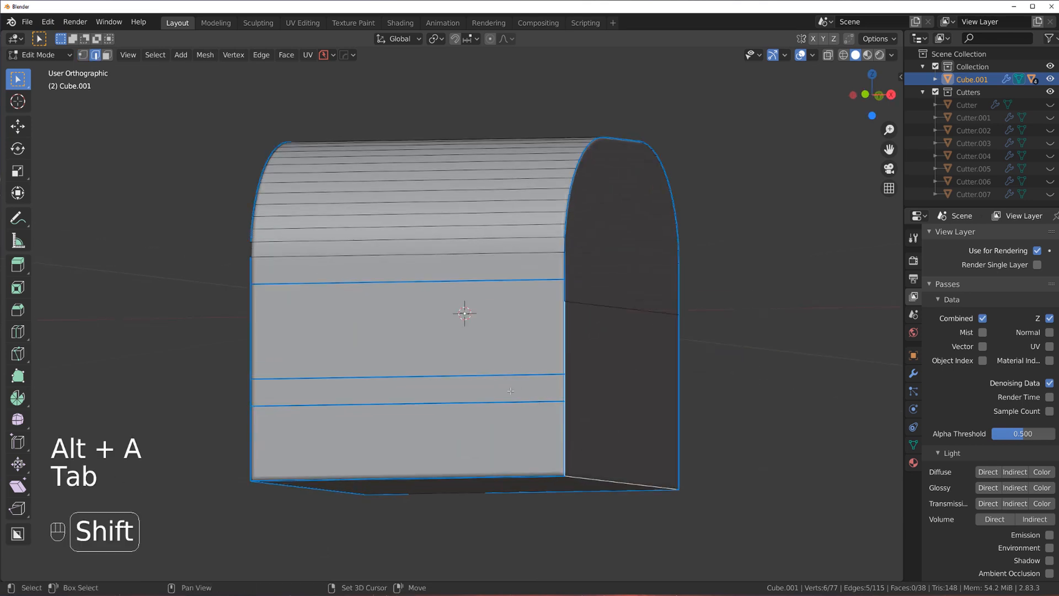
pyautogui.press('x')
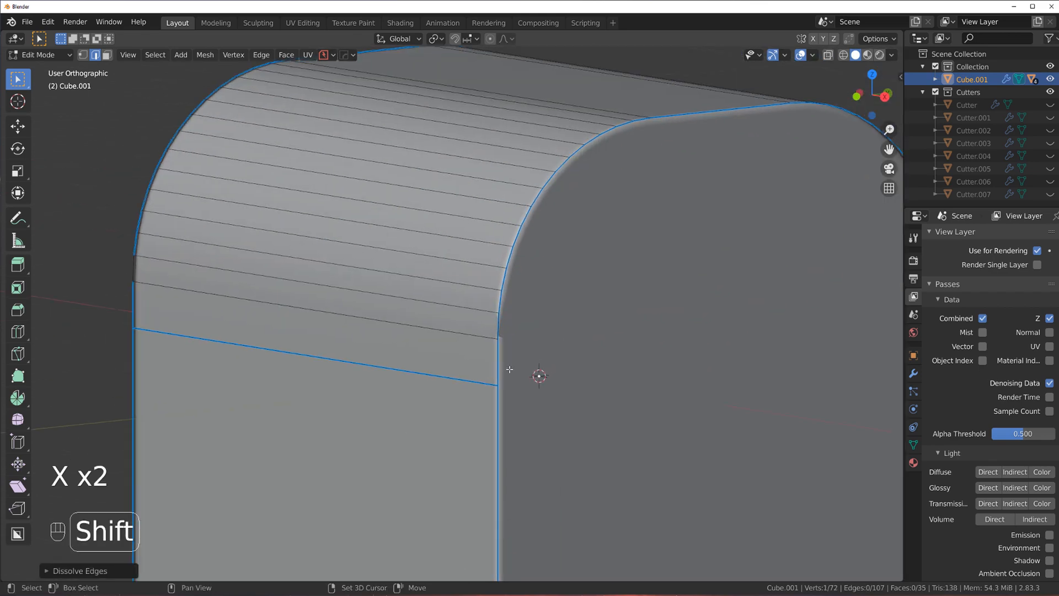
pyautogui.press('Tab')
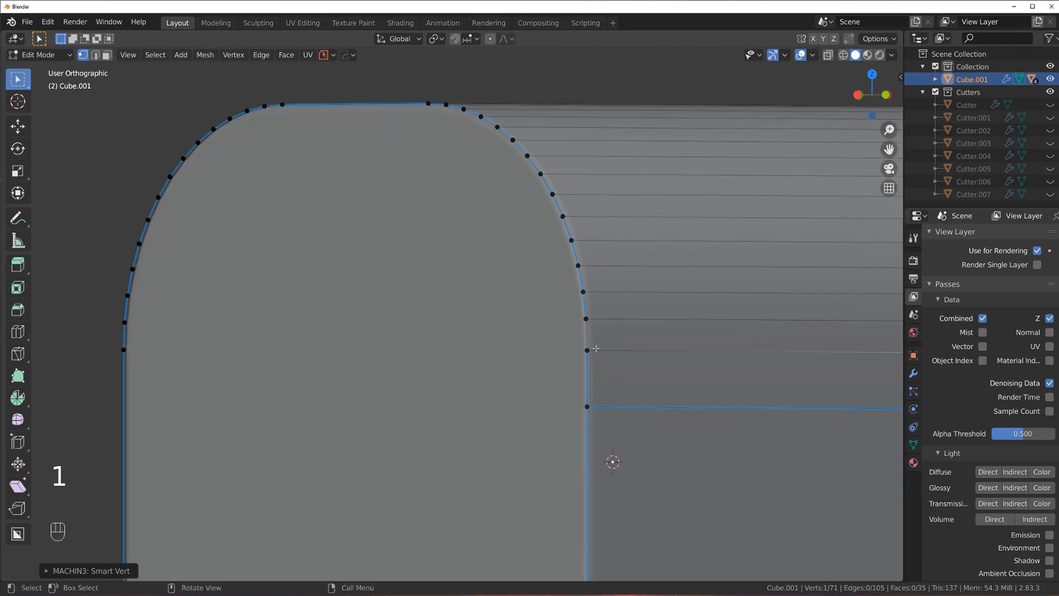
pyautogui.press('Tab')
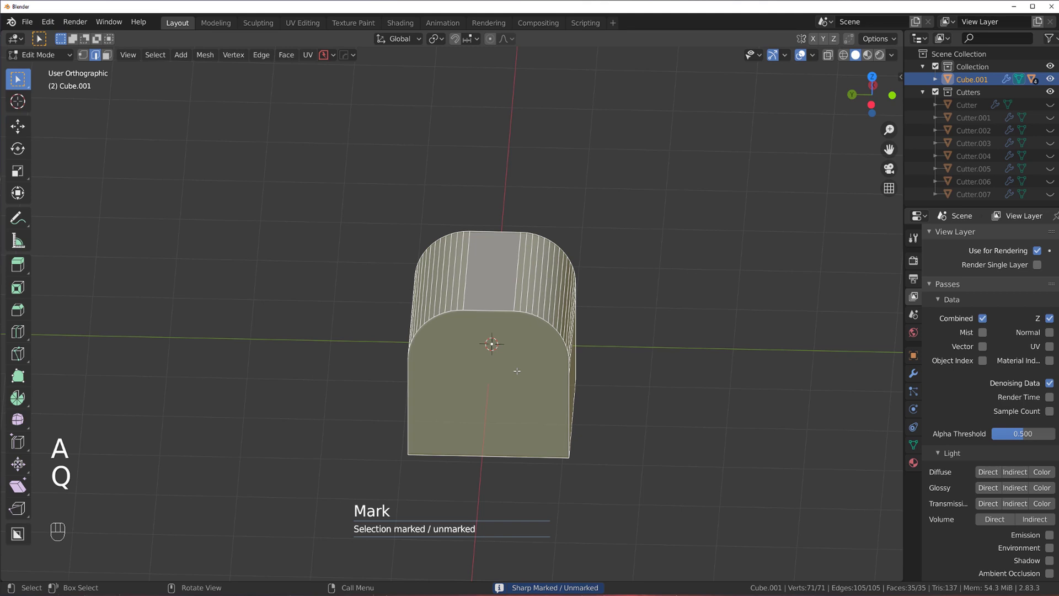
# - Merge the bottom chamfer corner vertices and return to Object Mode
pyautogui.press('Tab')
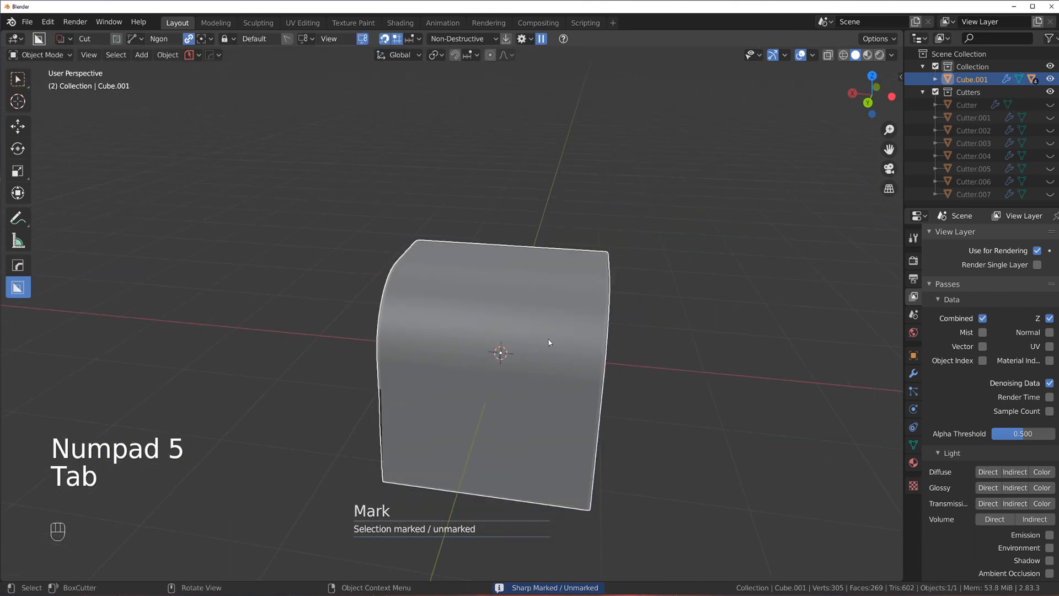
pyautogui.press('Tab')
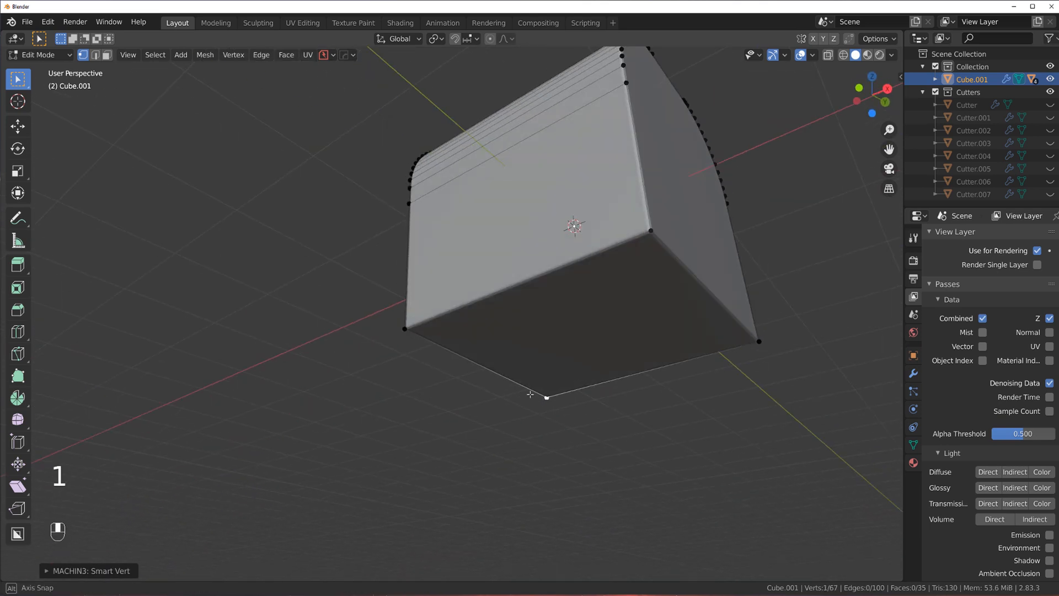
pyautogui.press('Tab')
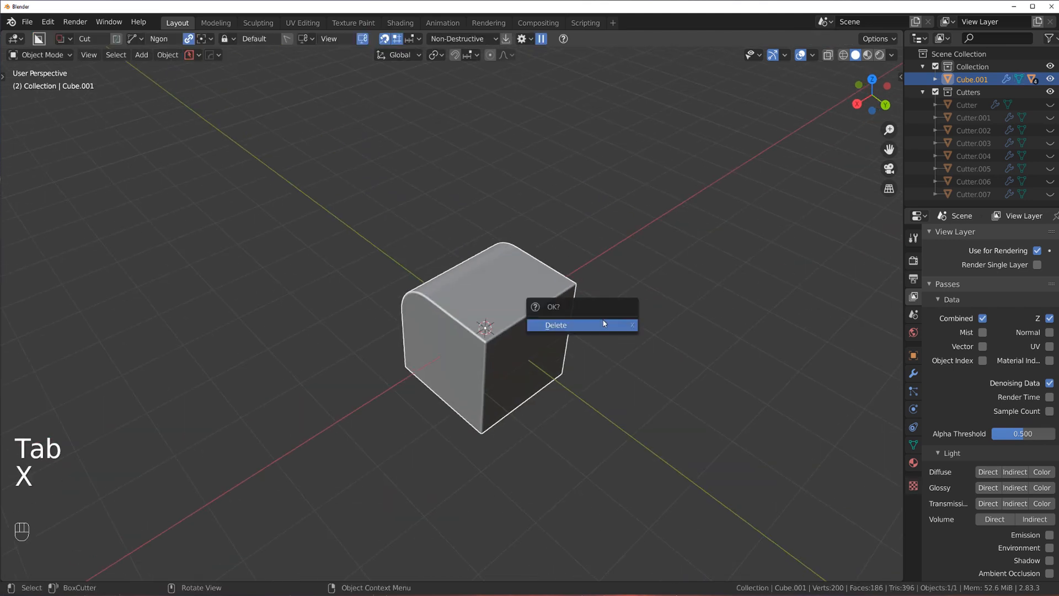
# - Confirm deleting the rounded block, replacing it with an evenly bevelled cube
pyautogui.click(556, 325)
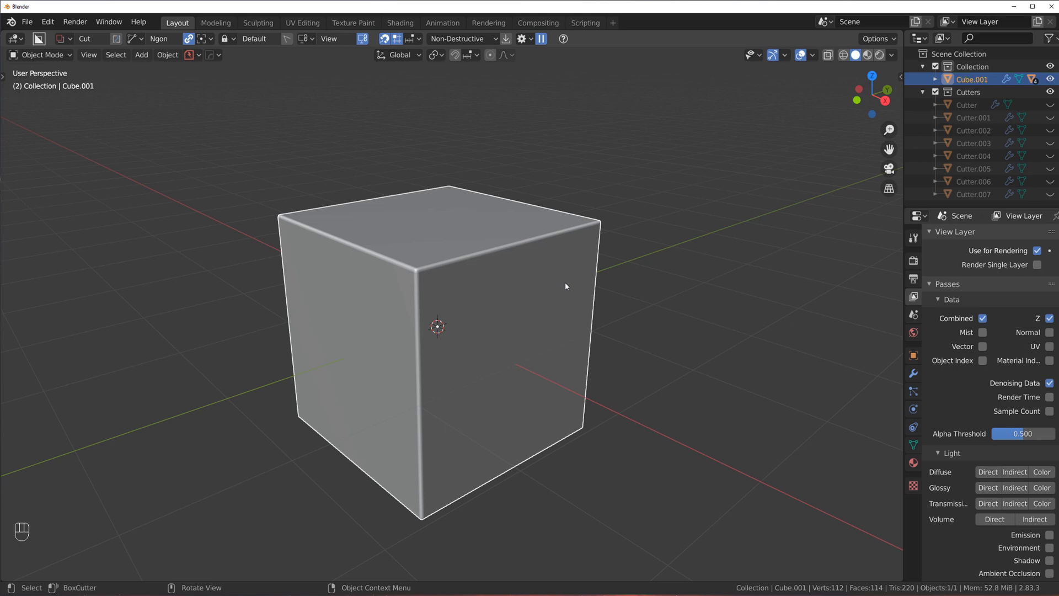
pyautogui.moveTo(614, 311)
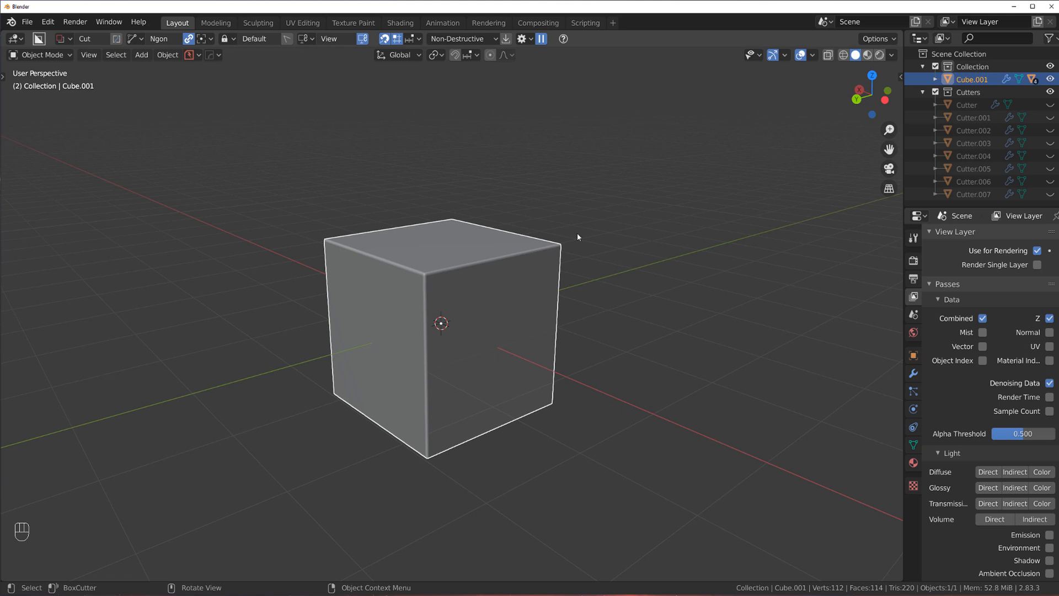
pyautogui.moveTo(405, 262)
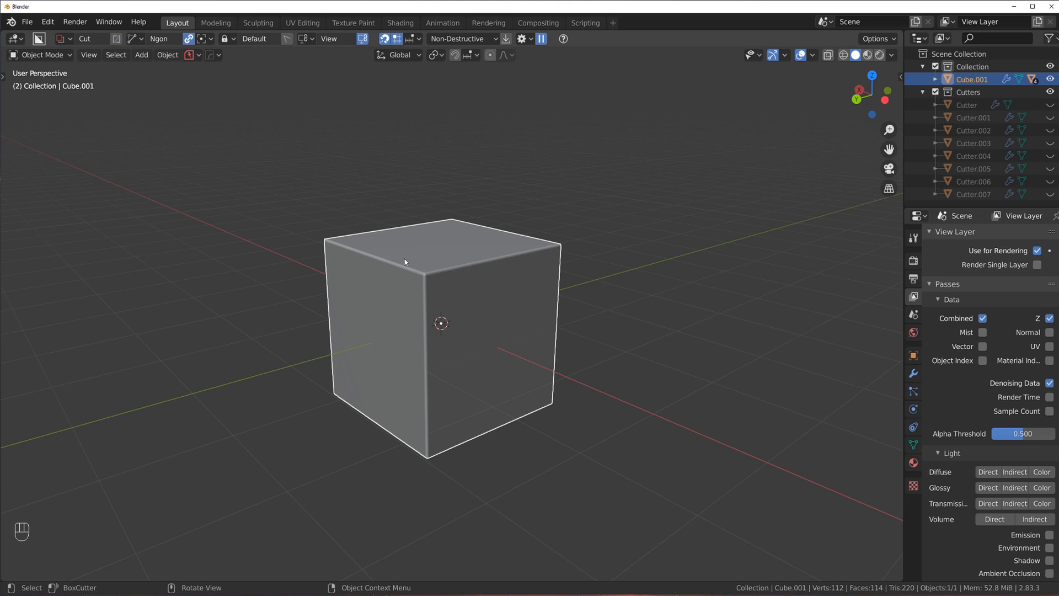